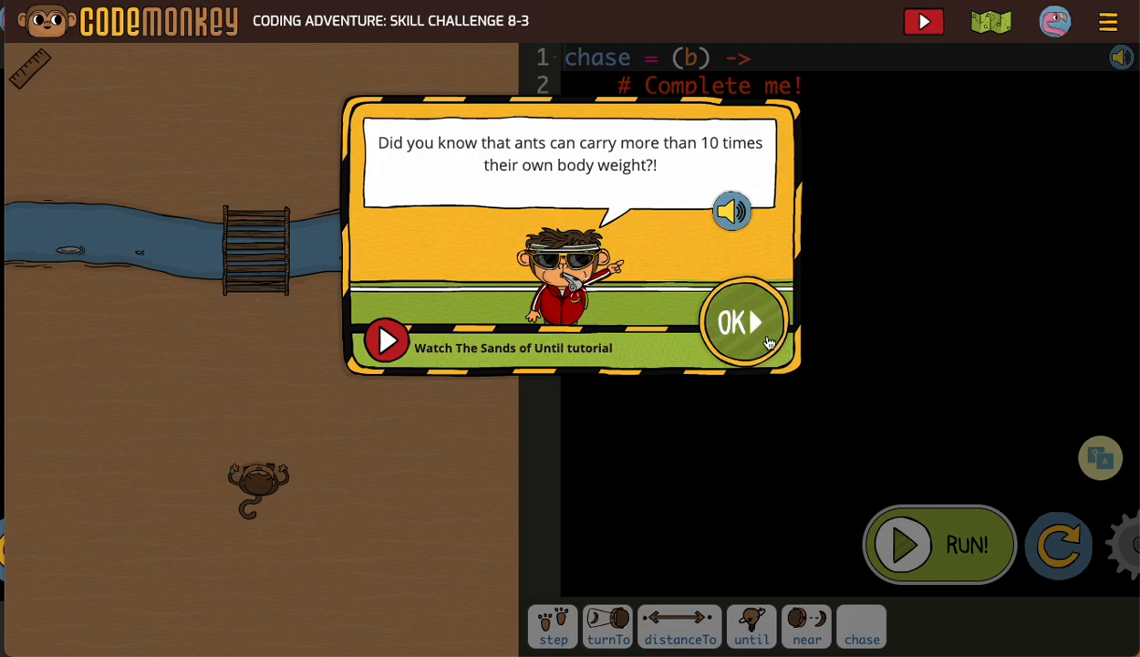
Dismiss the ants fun-fact message on the Skill Challenge 8-3 intro.
left_click(743, 322)
type("un")
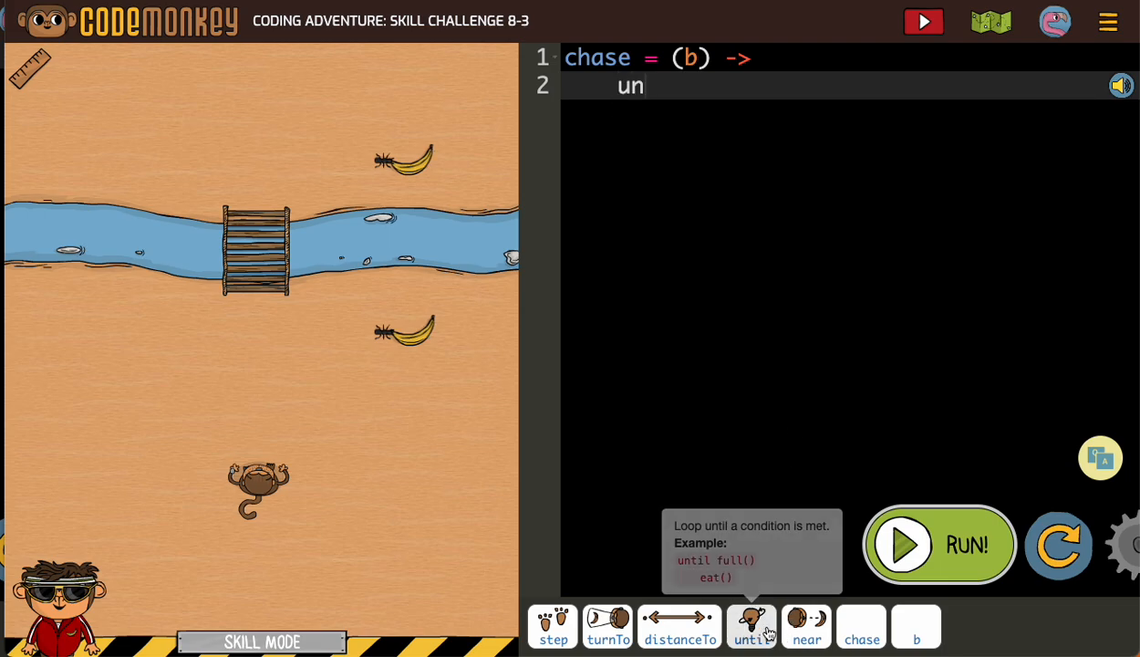
Build an 'until near b' loop on line 2 of the chase function.
left_click(752, 626)
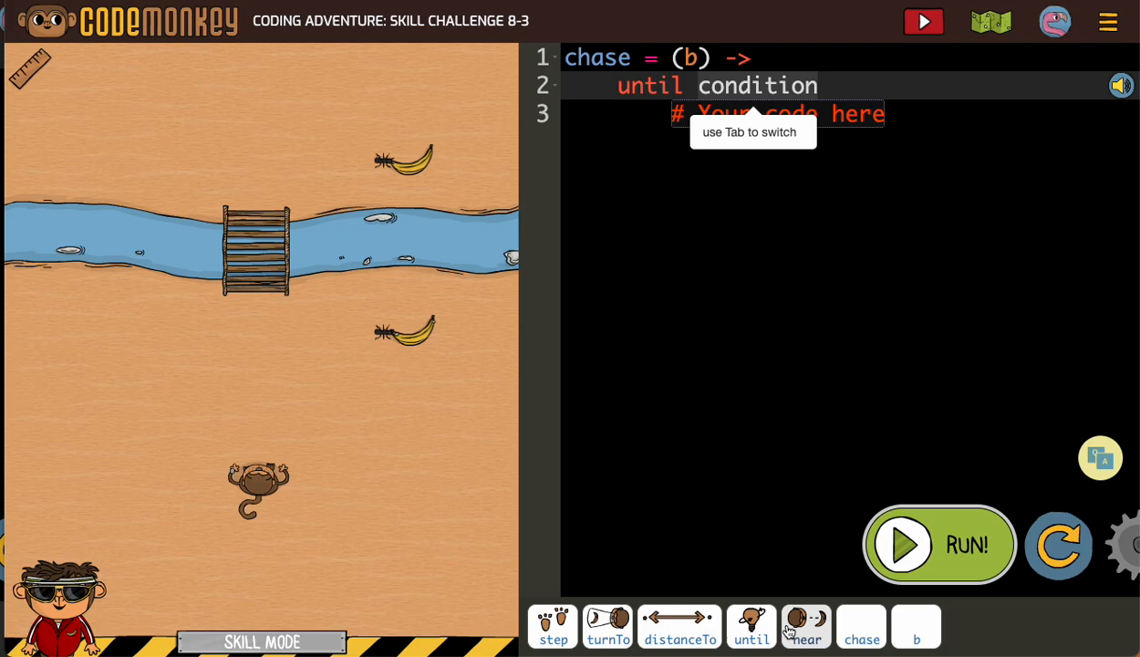
left_click(805, 626)
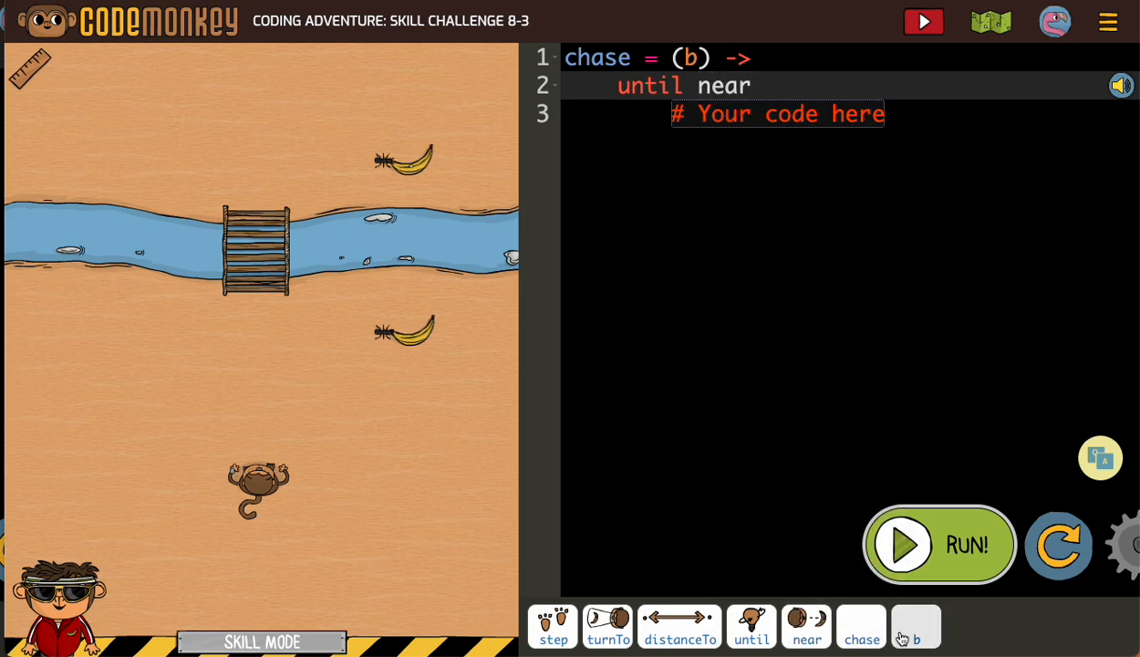
left_click(915, 625)
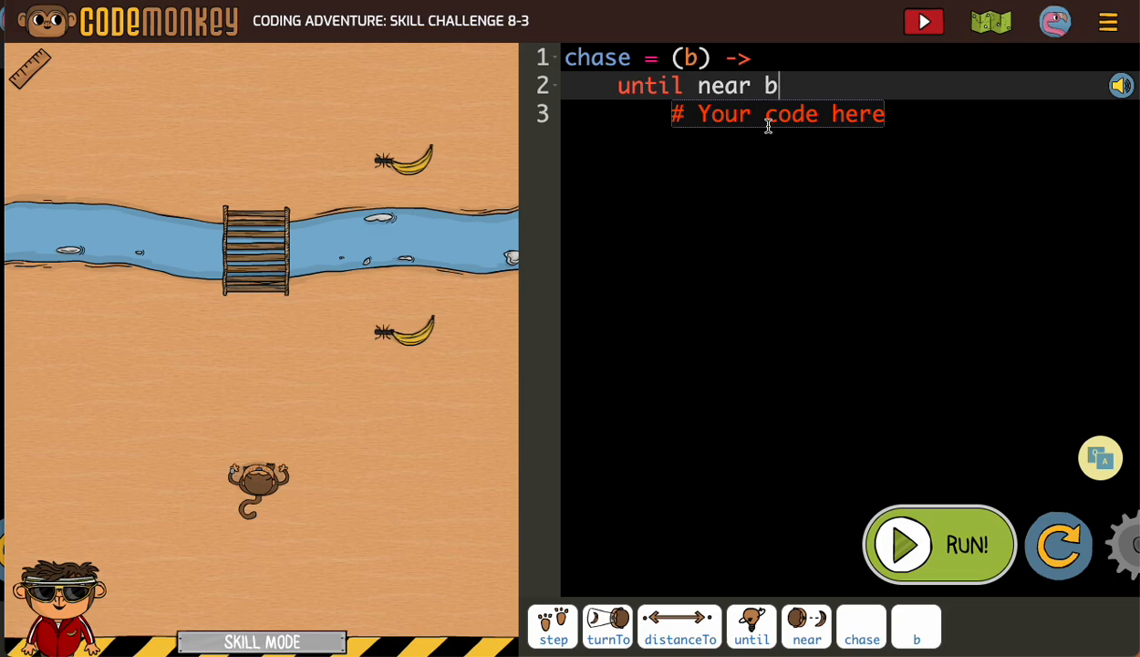
mouse_move(424, 182)
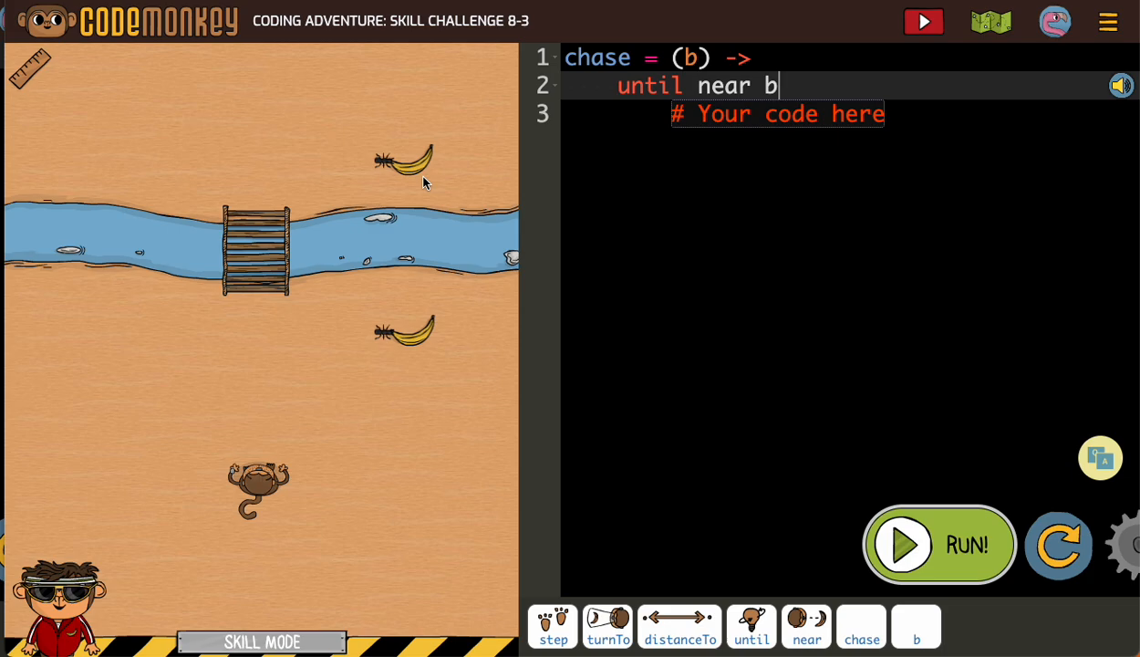
mouse_move(280, 450)
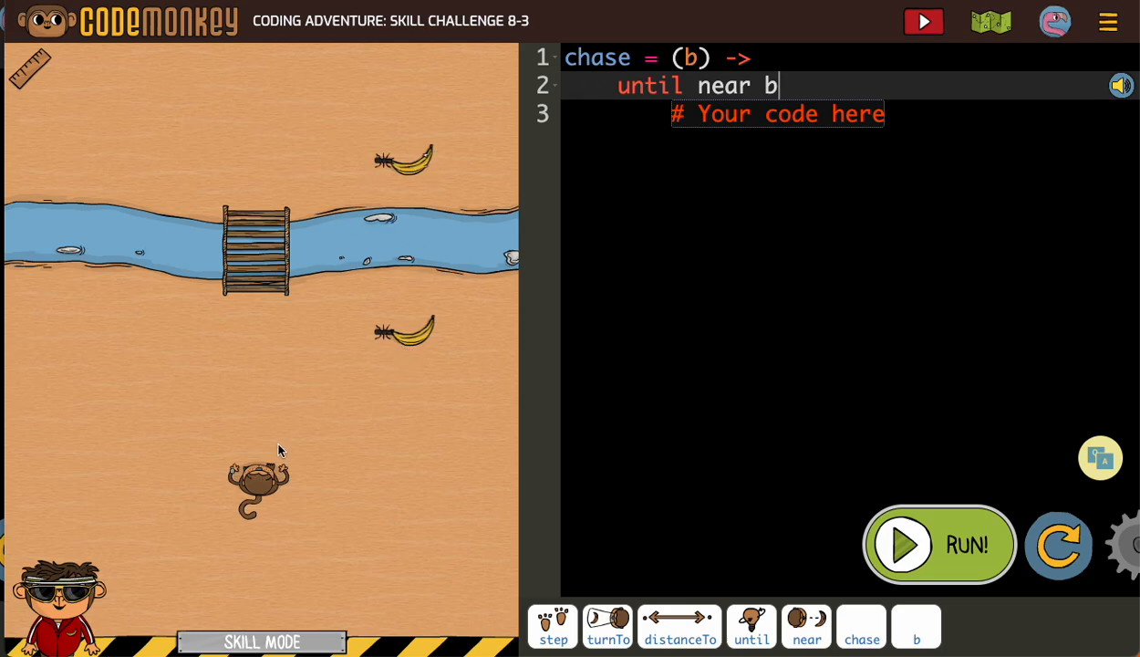
mouse_move(271, 254)
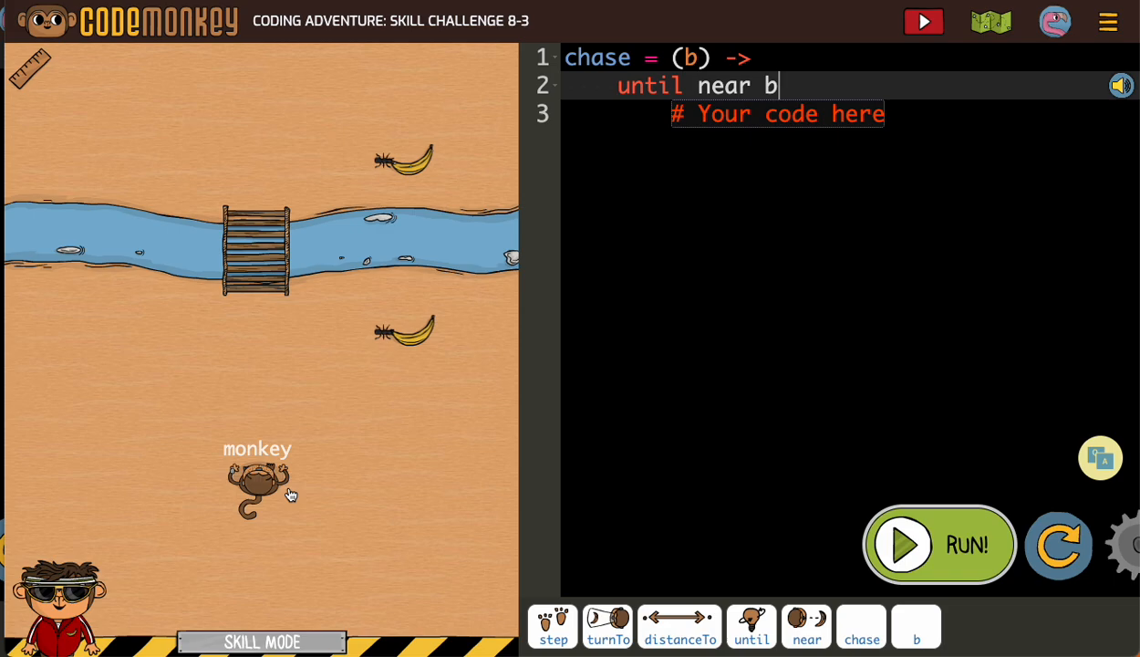
mouse_move(698, 80)
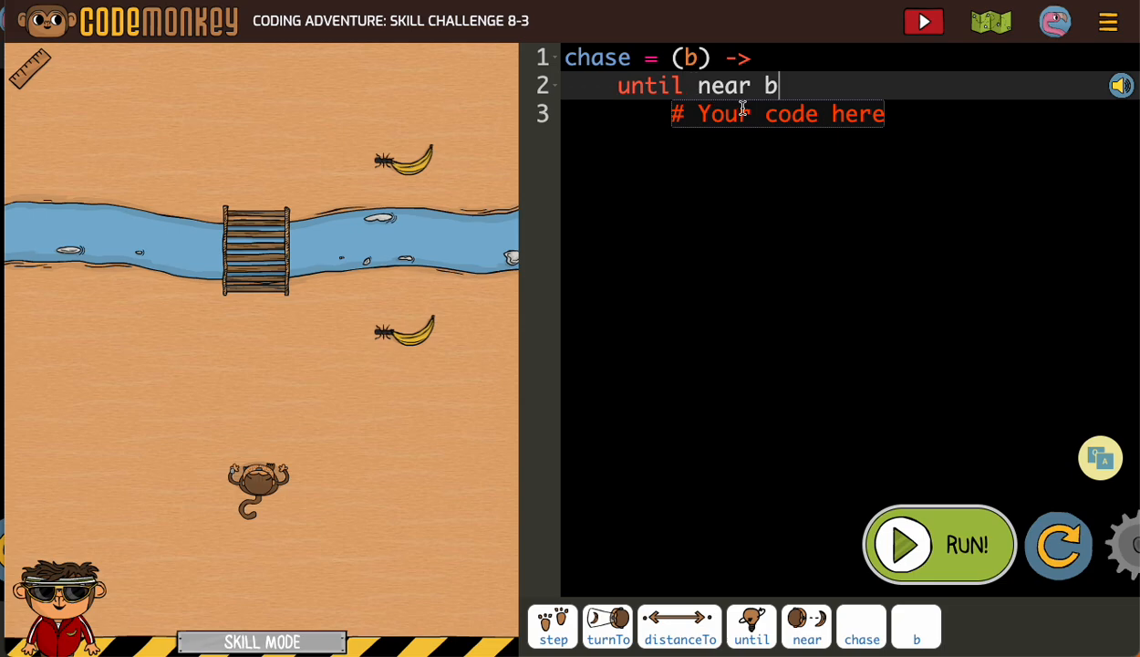
mouse_move(798, 125)
type("turnTo b")
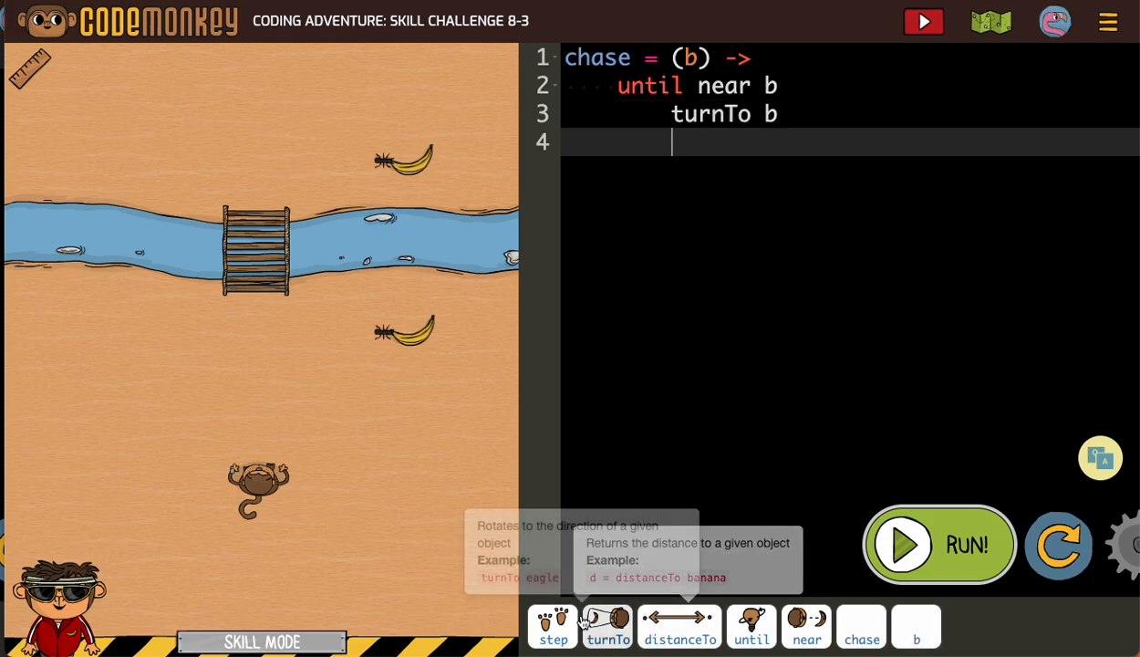
Add 'step 1' to the until loop body, then start a new line.
left_click(552, 627)
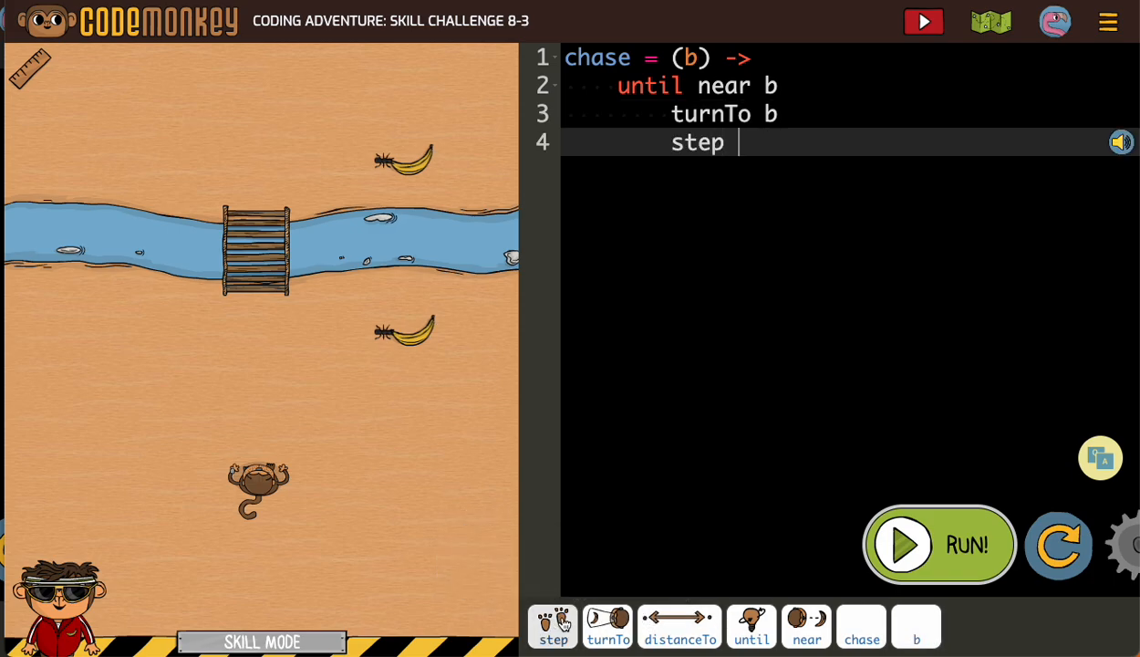
type("1")
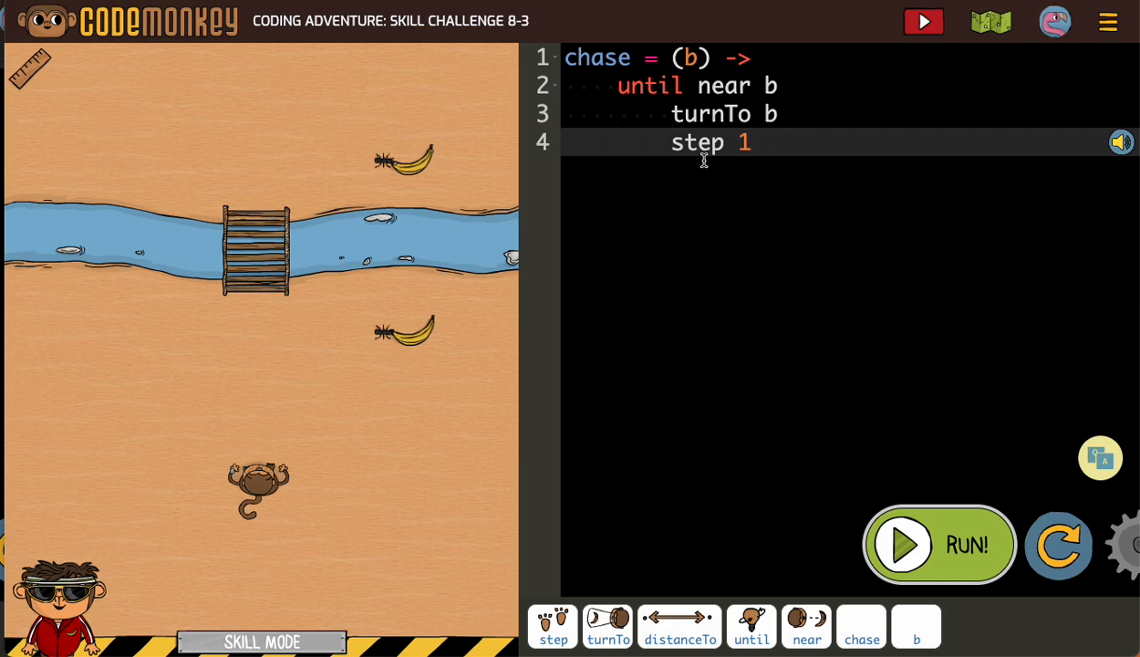
key("Return")
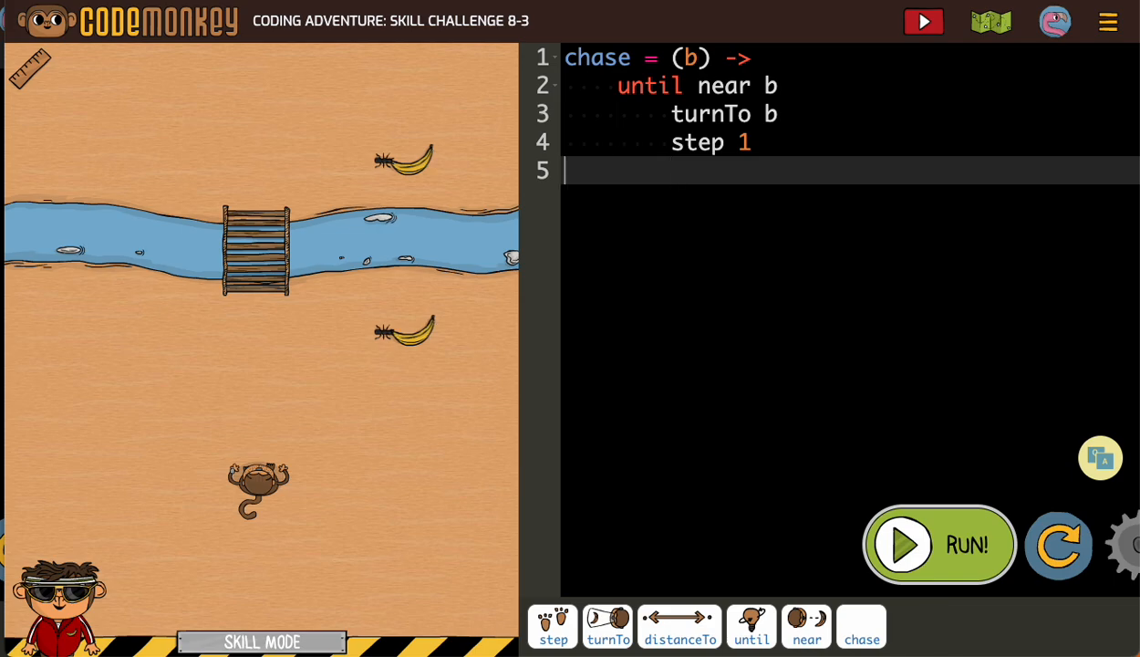
mouse_move(698, 328)
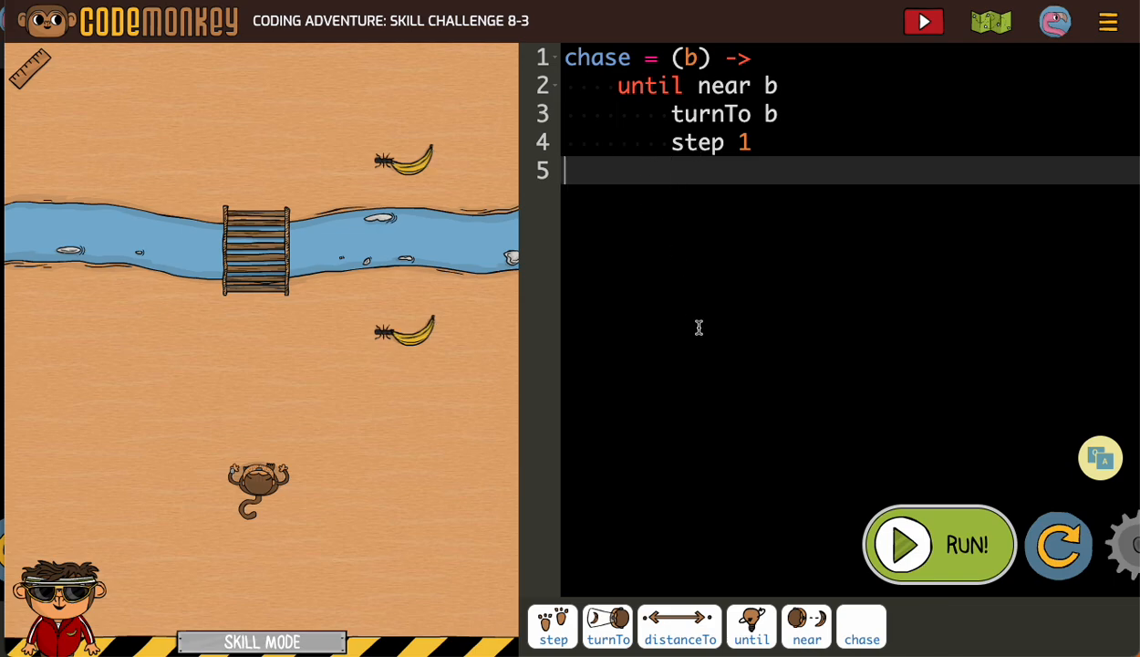
Write three calls: chase bananas[1], chase bridge, and chase bananas[0].
left_click(860, 626)
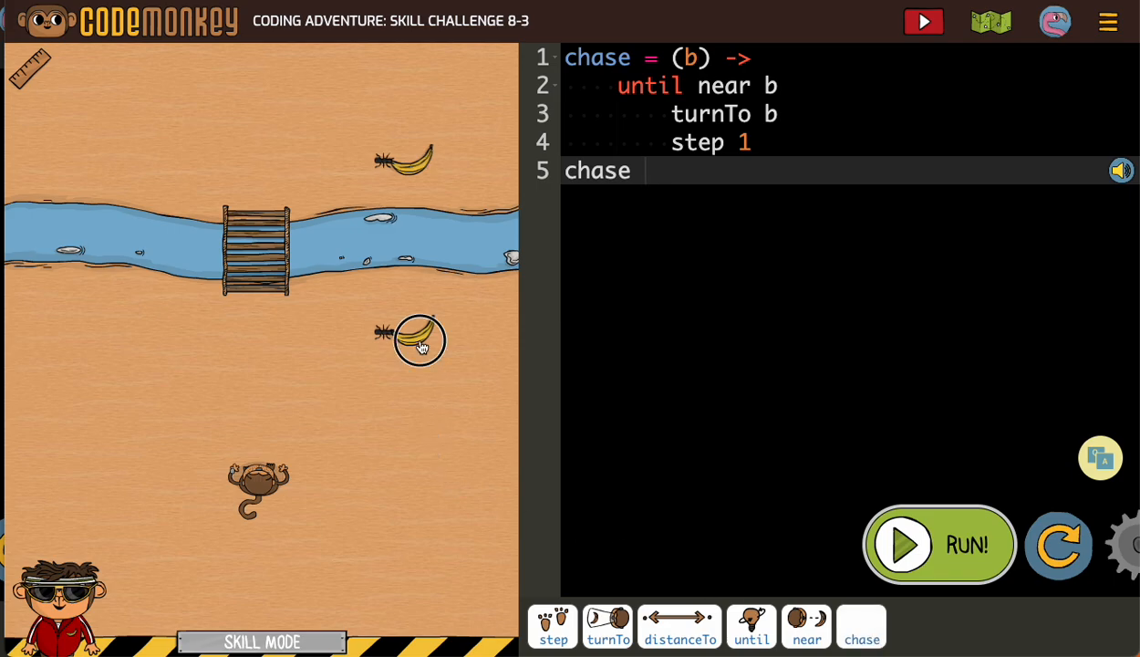
type("bananas[1]")
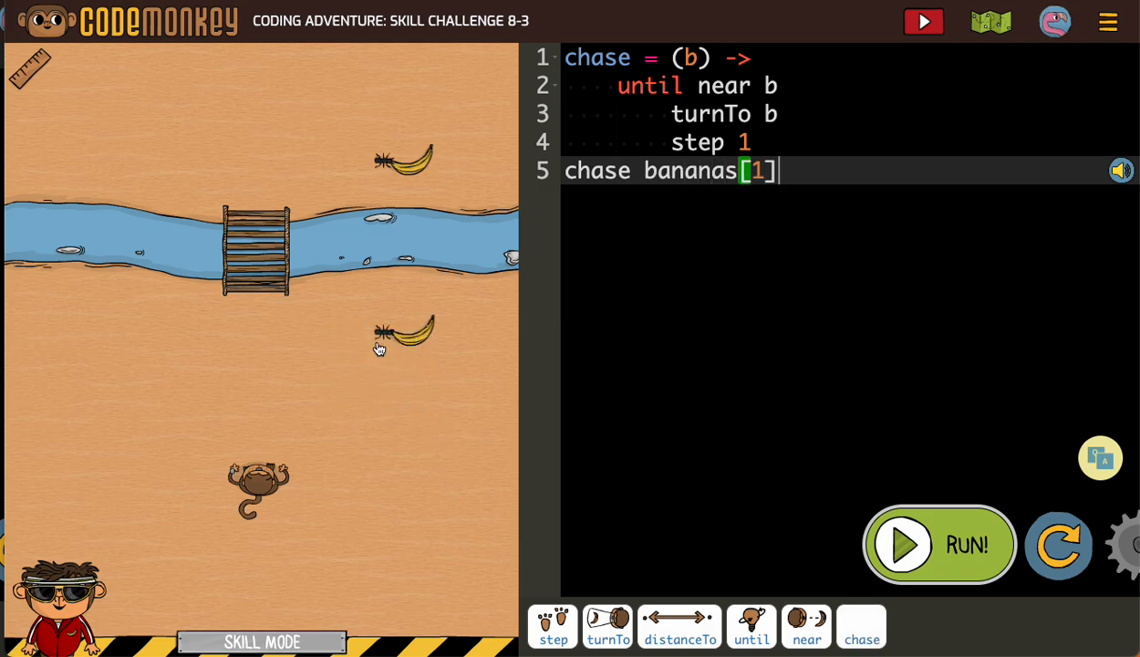
key("Return")
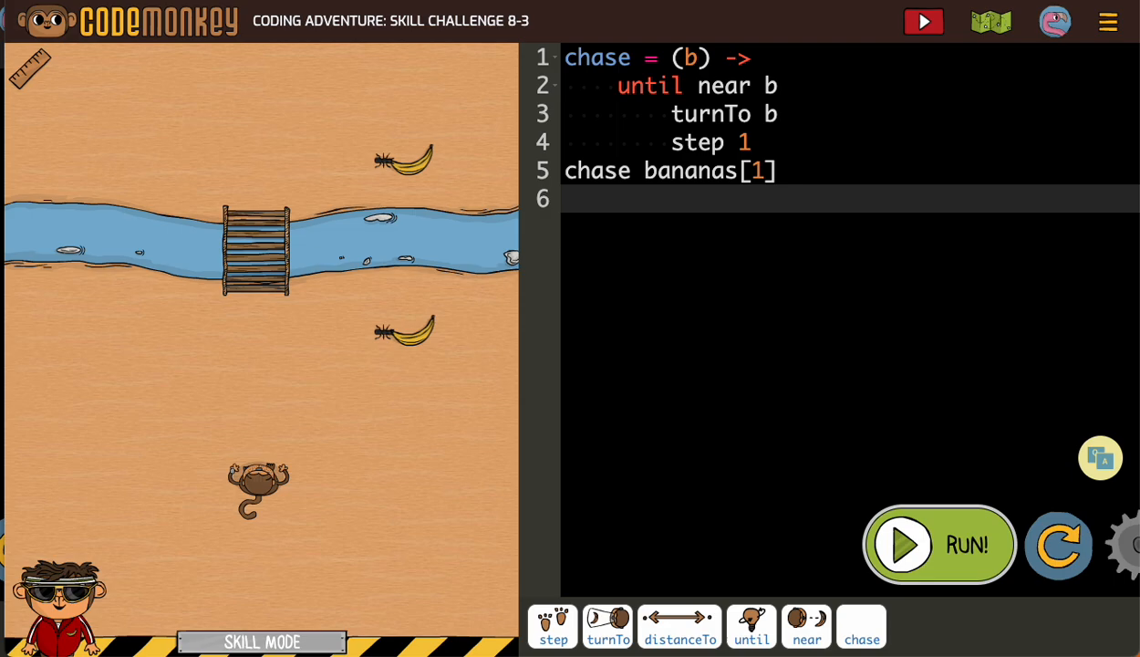
left_click(860, 625)
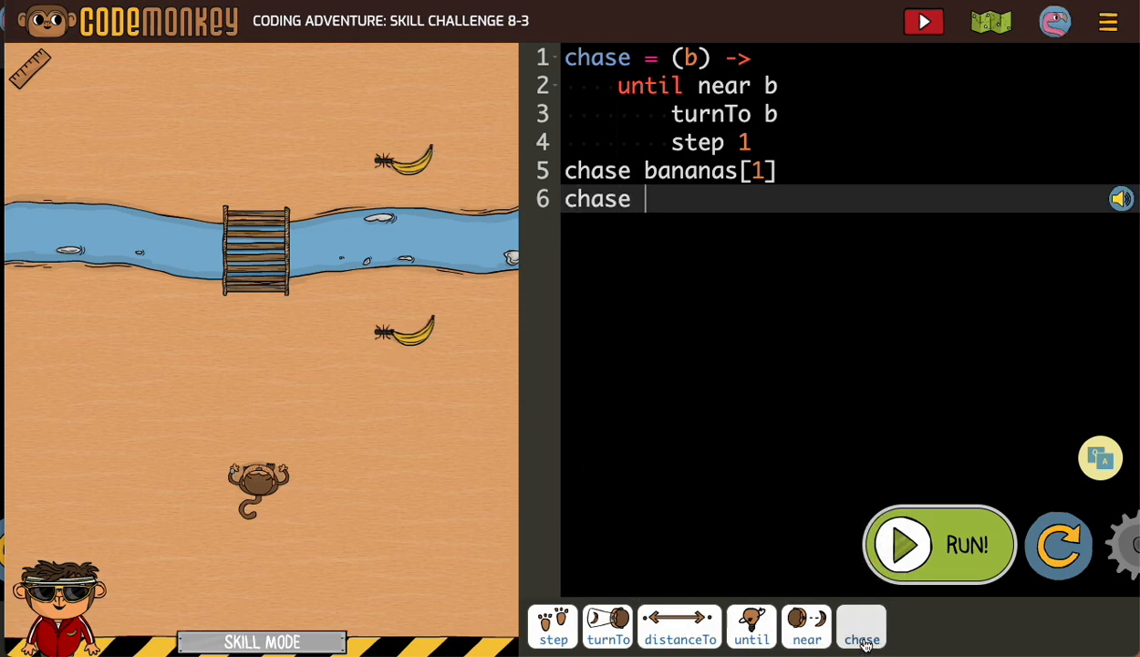
mouse_move(256, 258)
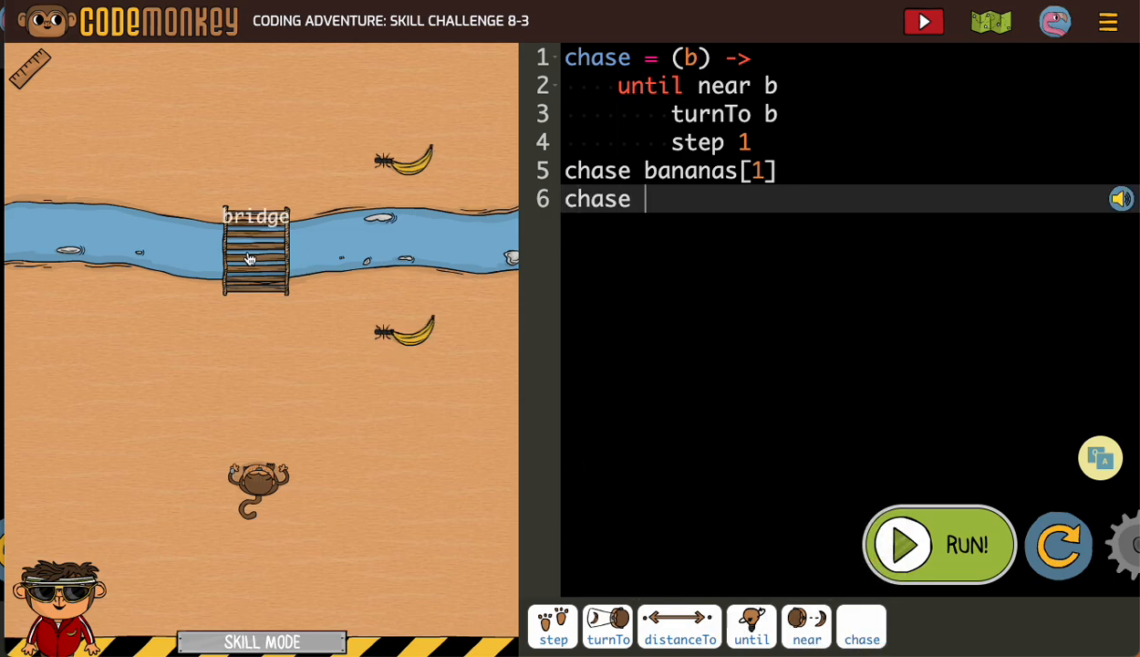
type("bridge")
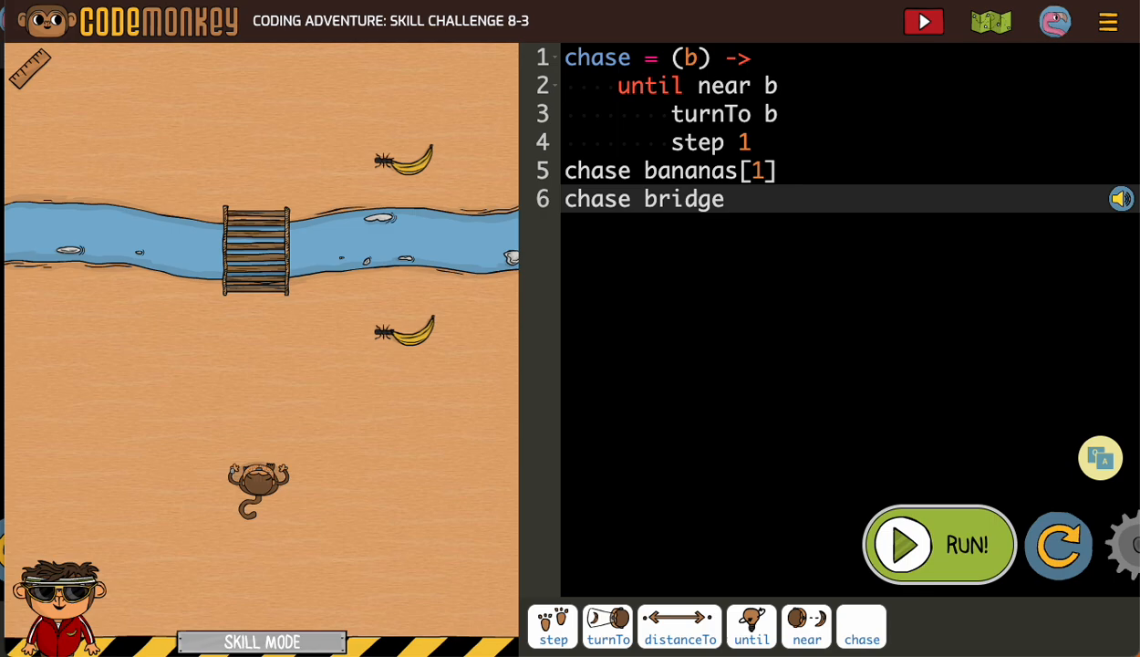
key("Return")
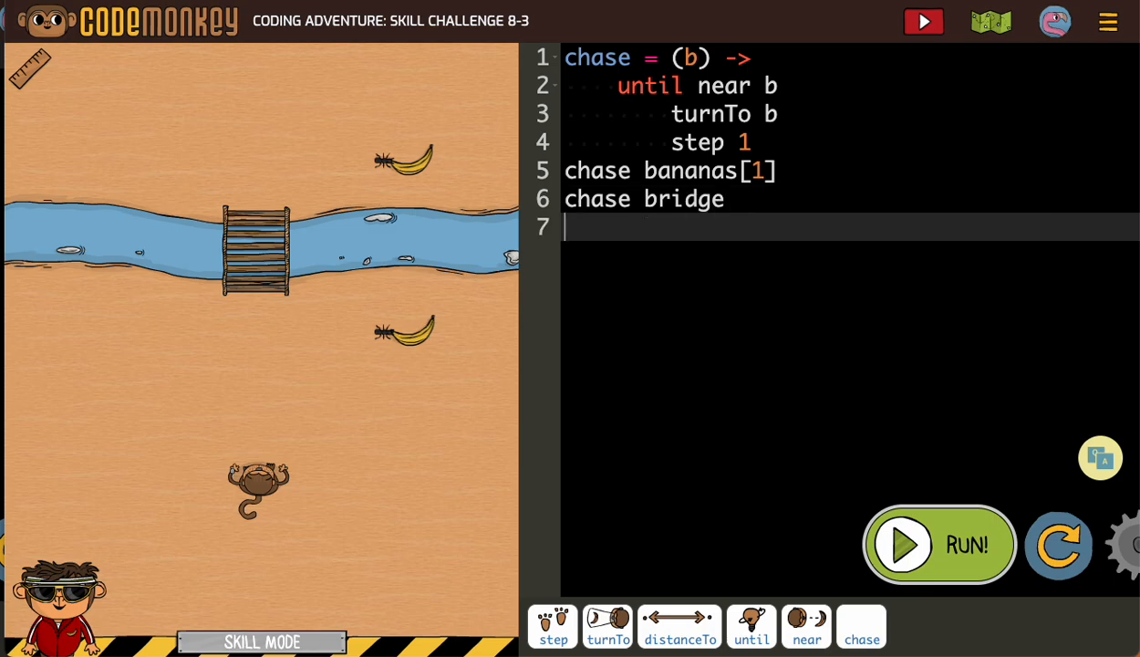
left_click(860, 627)
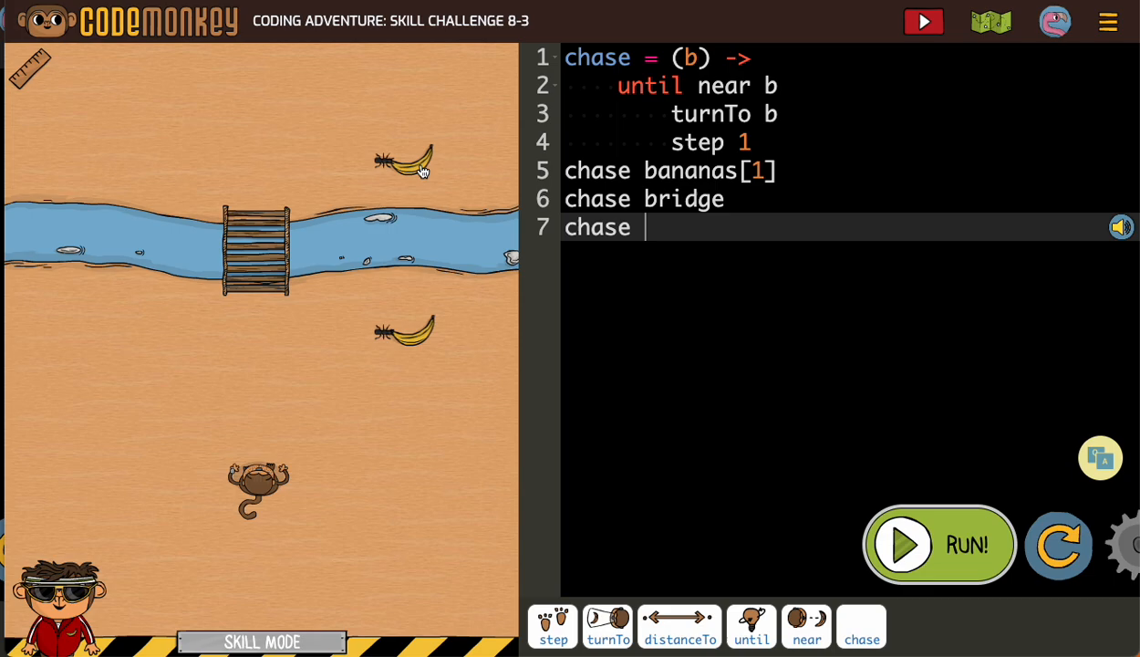
type("bananas[")
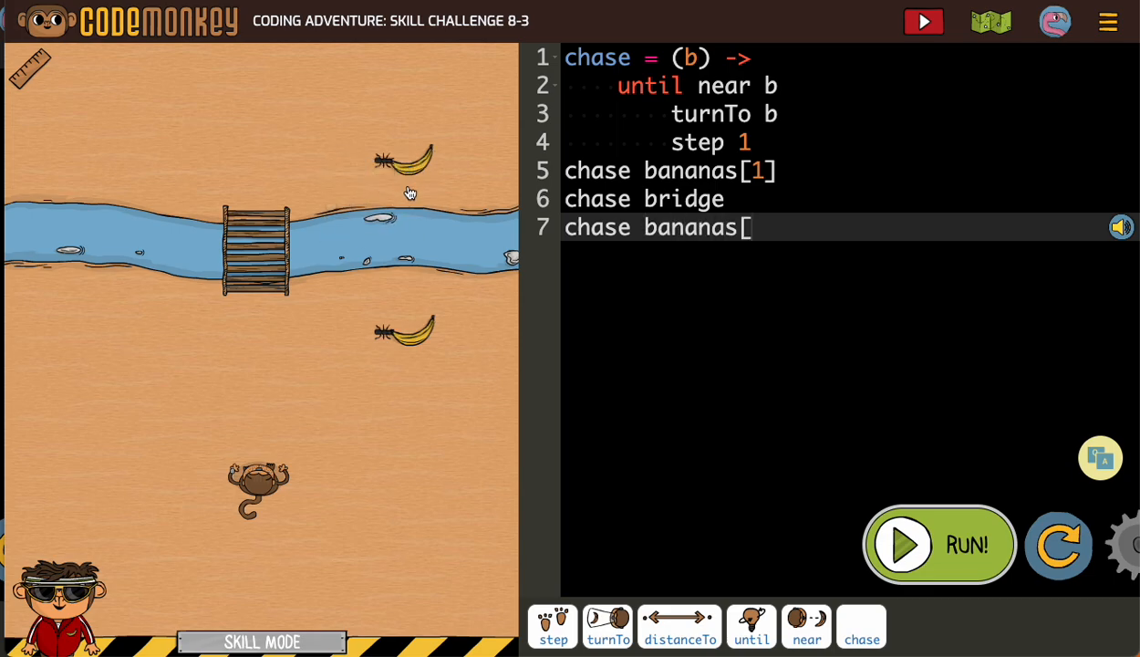
type("0")
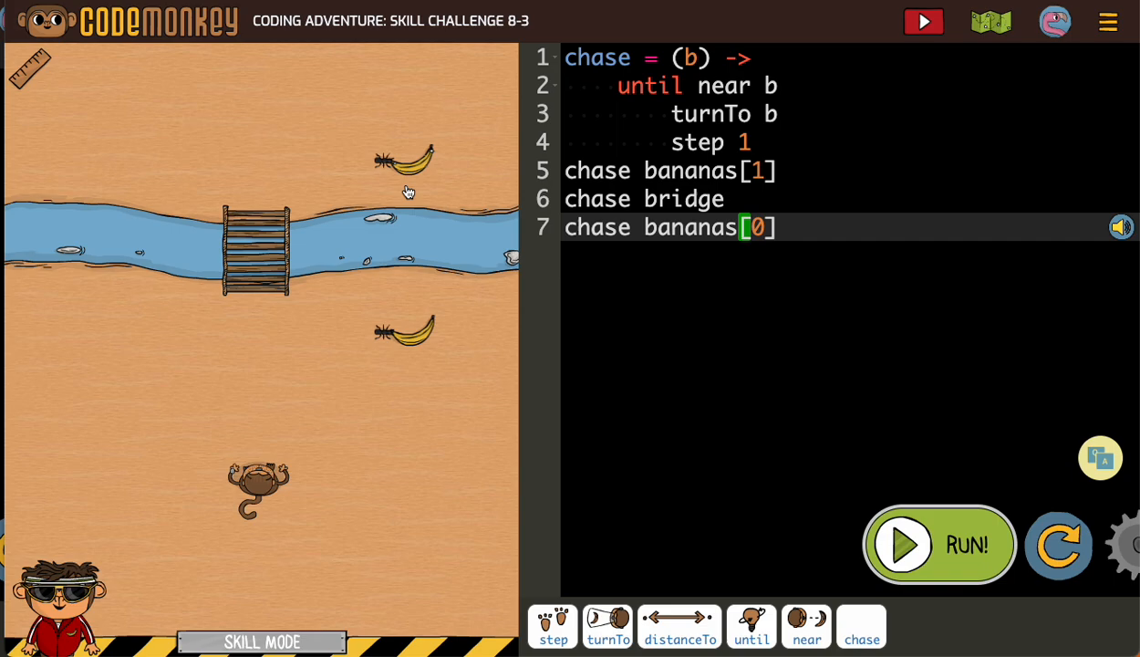
mouse_move(482, 177)
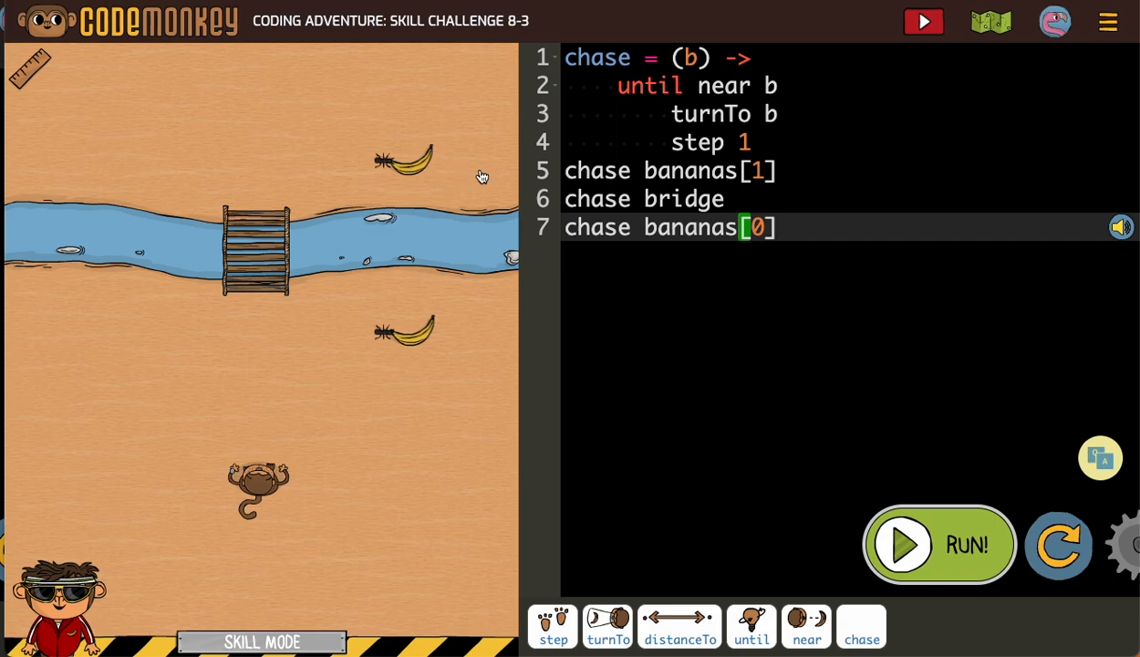
mouse_move(765, 275)
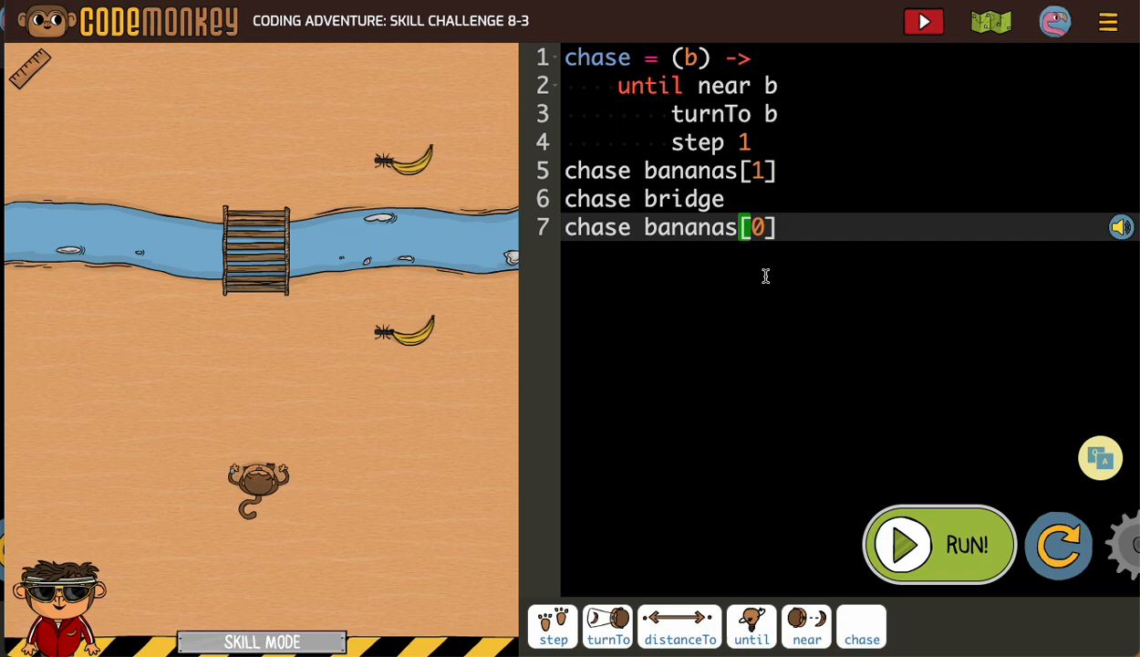
mouse_move(930, 556)
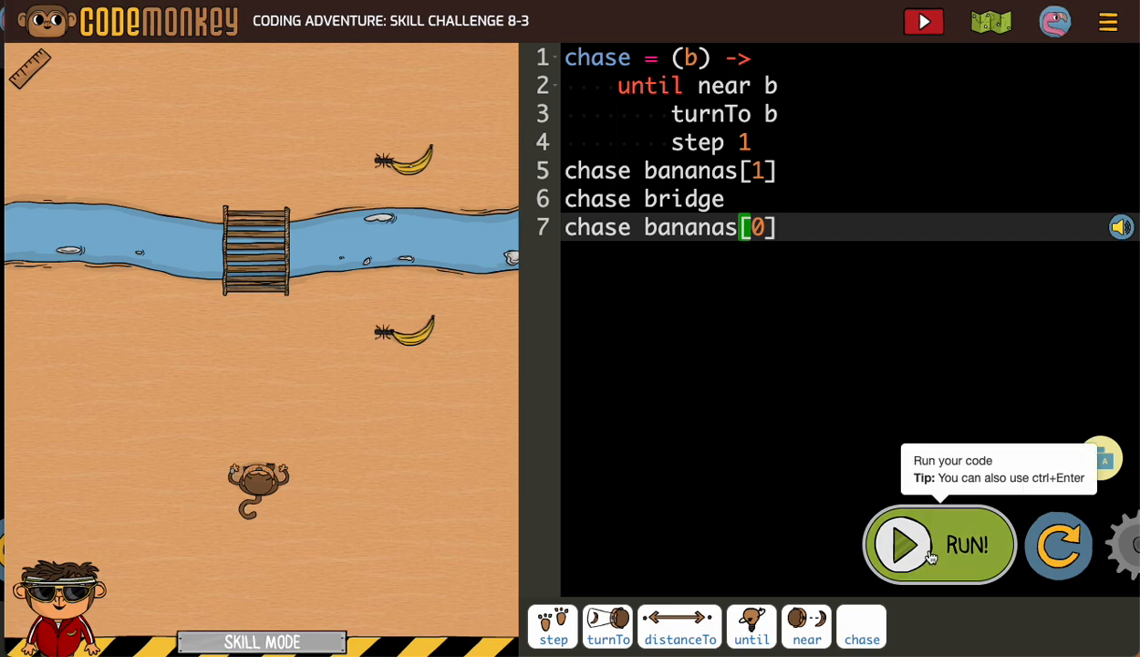